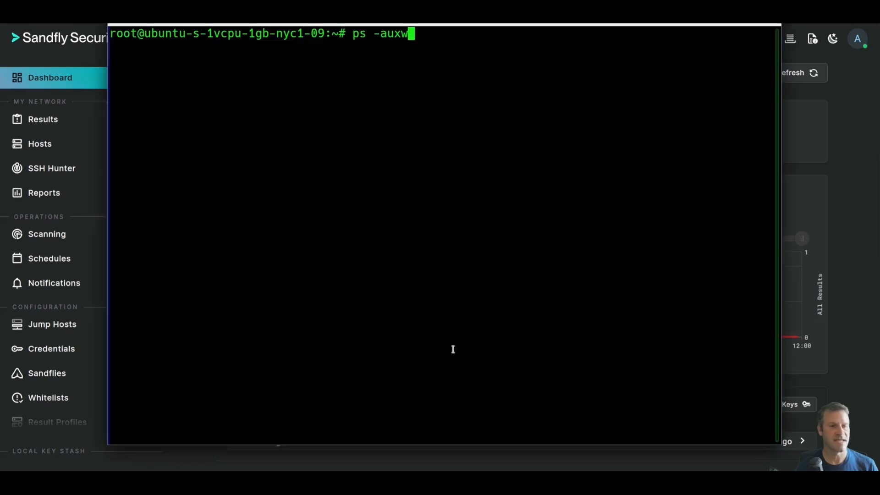
mouse_move(520, 262)
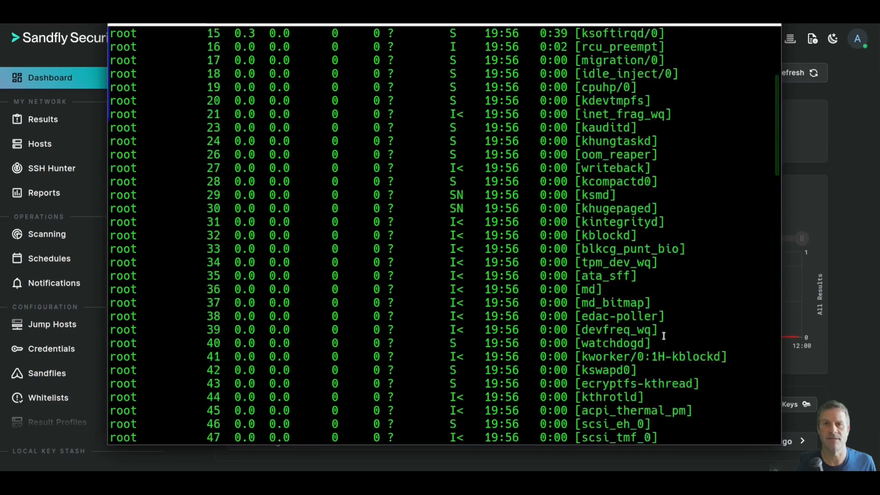
Review the ps -auxw process listing in the SSH session before closing the terminal
scroll("down", 3)
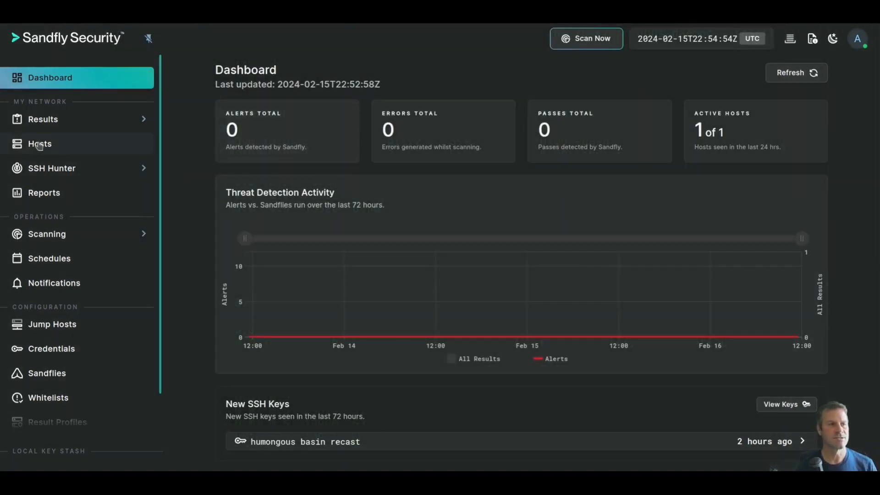
Show Hosts Management listing the single Ubuntu 23.10 host tagged drift
left_click(40, 144)
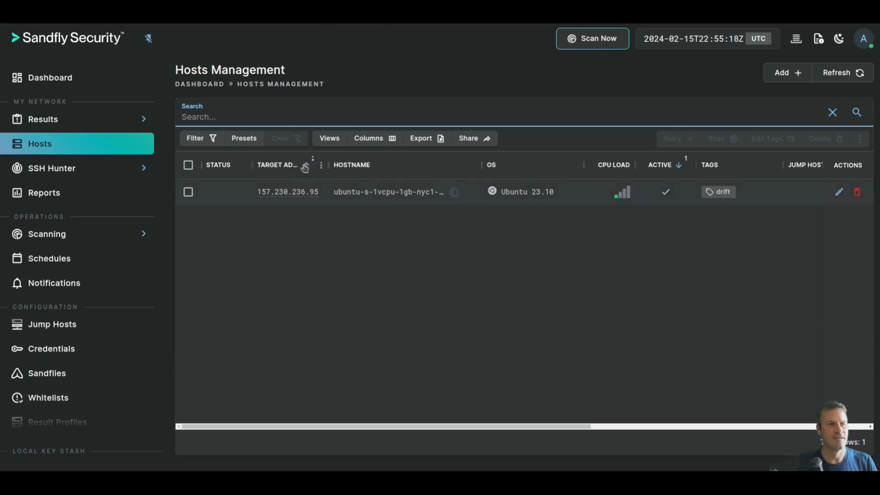
Add hosts from the IP list starting 24.199.90.201, tagged drift, and submit them
left_click(786, 72)
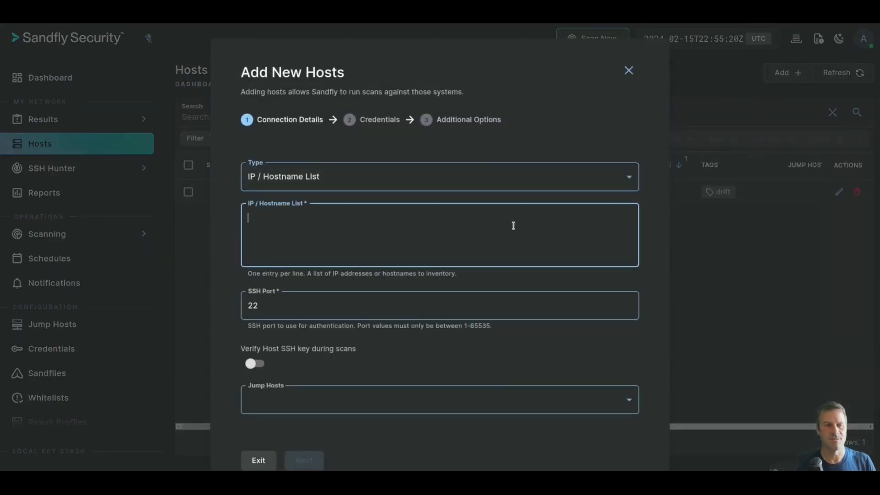
type("24.199.90.201")
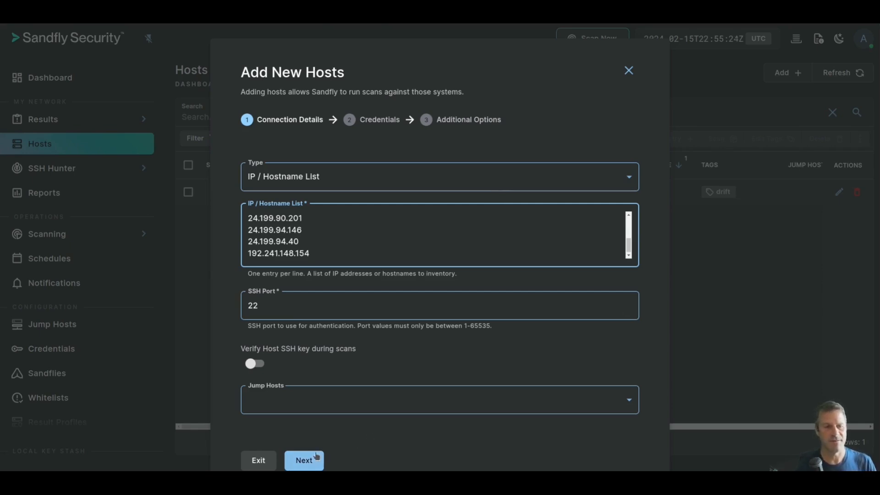
left_click(304, 460)
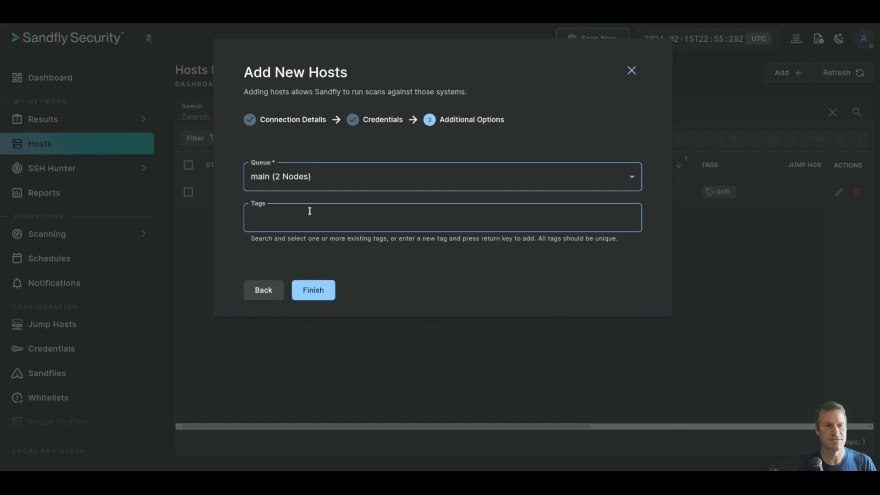
type("drift")
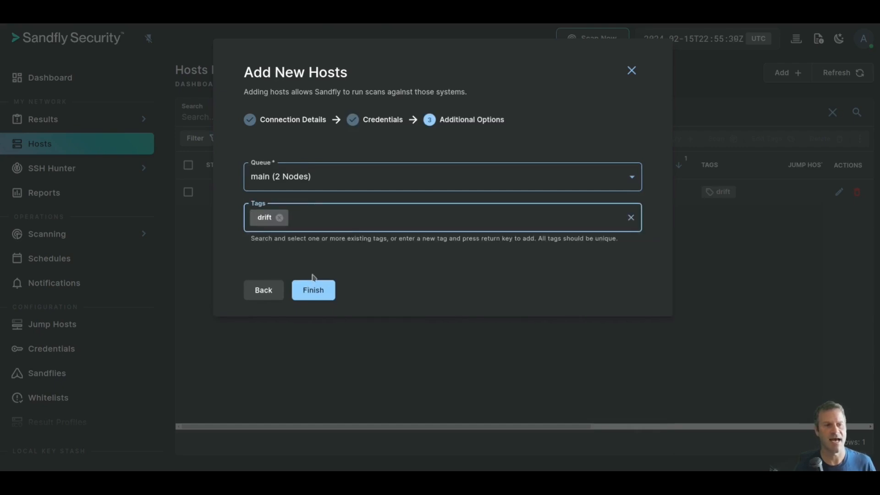
mouse_move(314, 289)
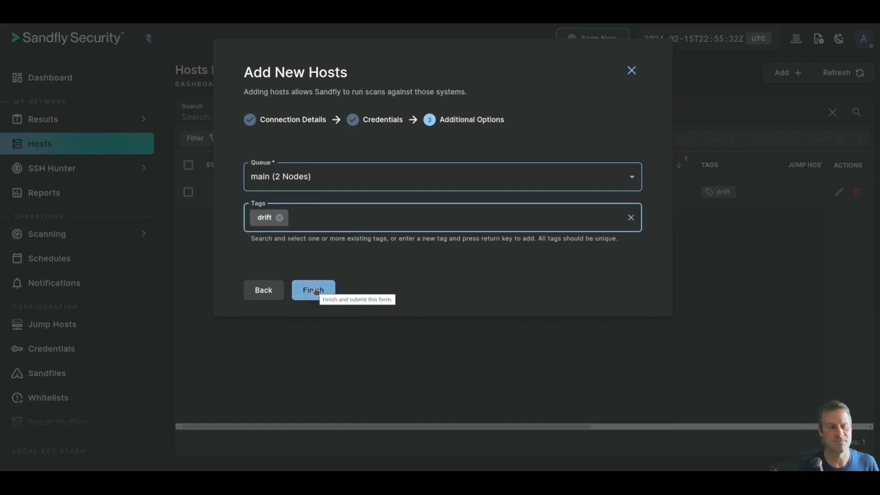
left_click(312, 290)
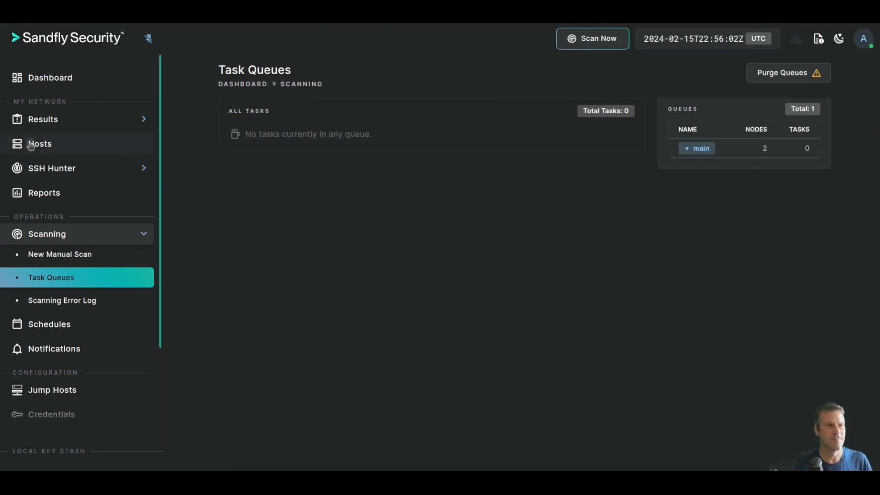
View the ten drift-tagged Ubuntu 23.10 hosts and begin a new scan of them
left_click(40, 144)
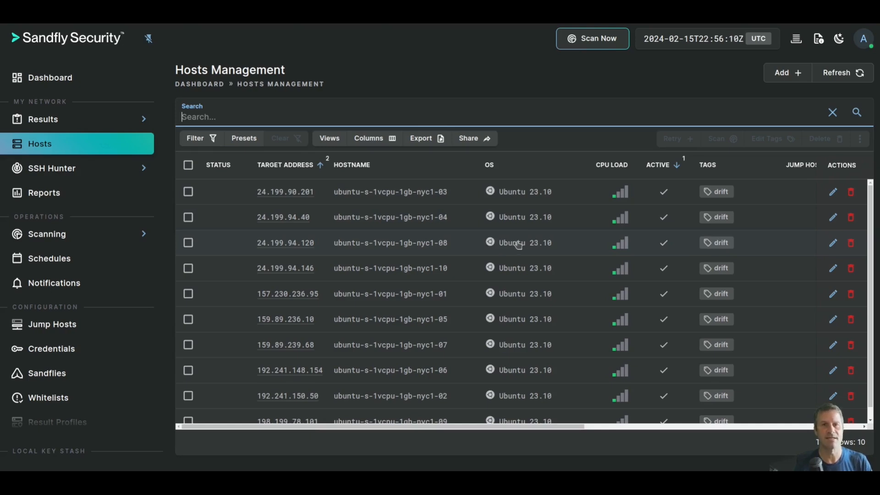
mouse_move(526, 242)
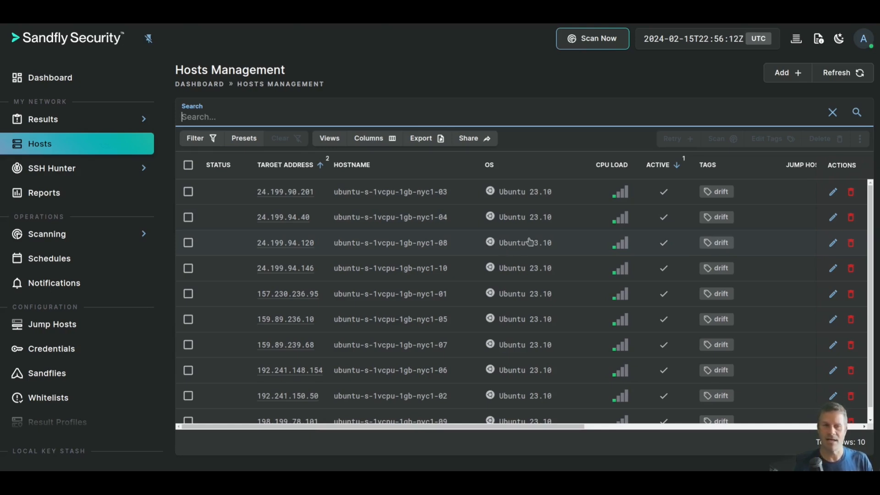
left_click(47, 234)
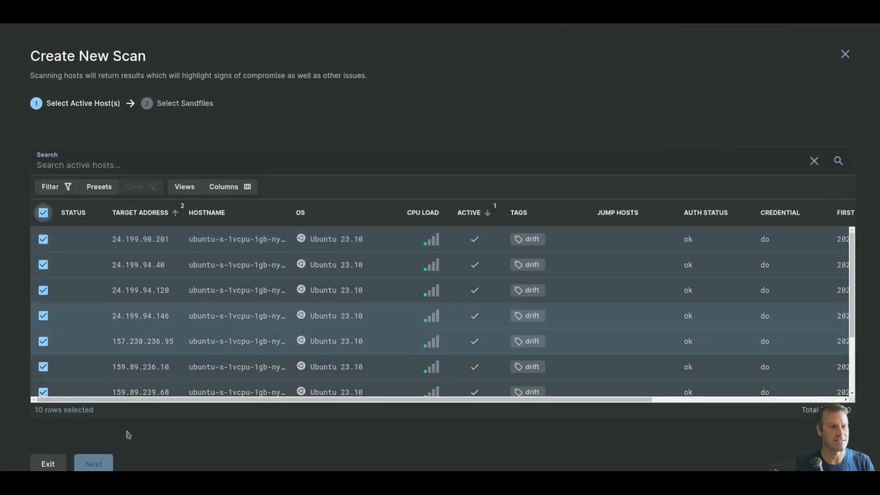
Launch a Low-priority scan of all ten hosts with all 24 sandflies selected
left_click(94, 464)
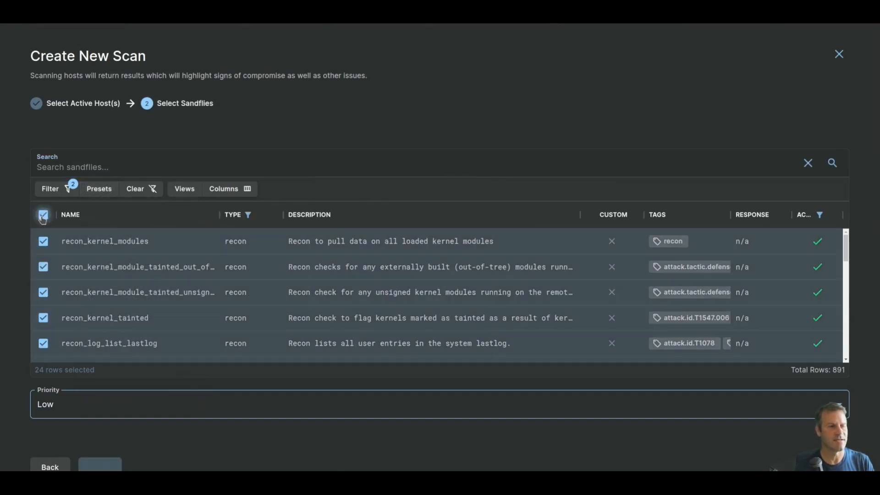
left_click(99, 467)
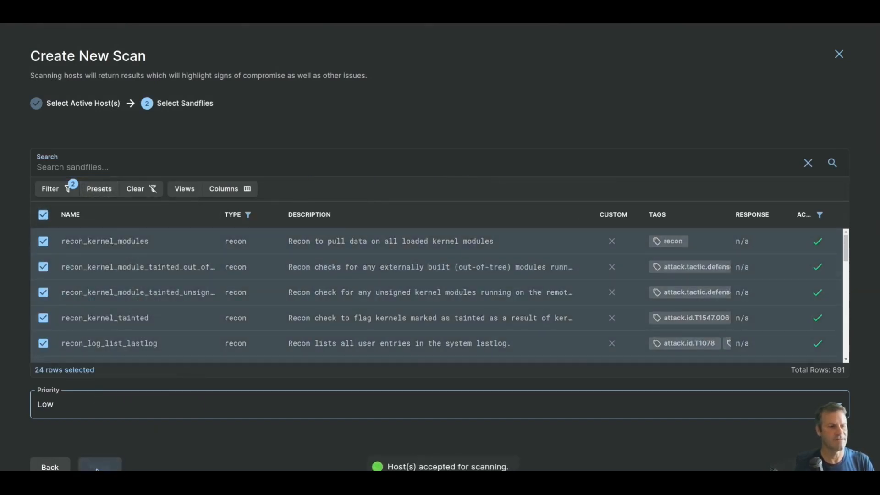
left_click(99, 466)
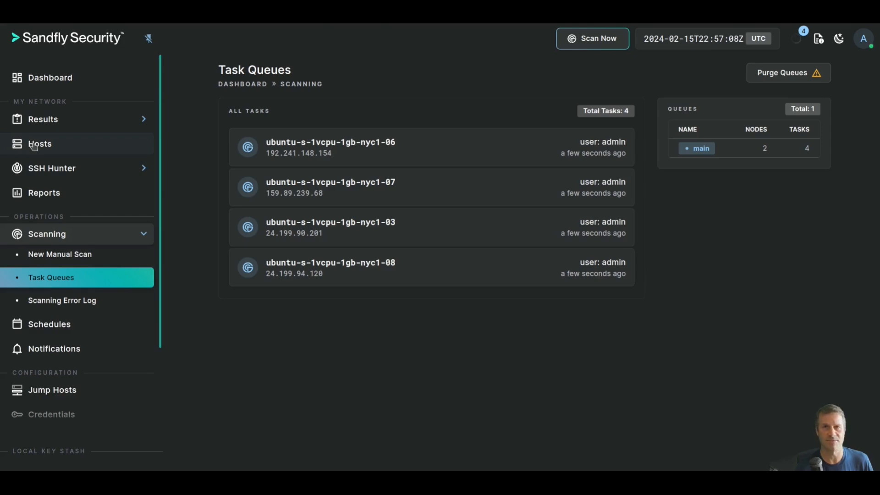
Refresh host statuses after scanning and open alerting host 198.199.78.101 (nyc1-09)
left_click(40, 144)
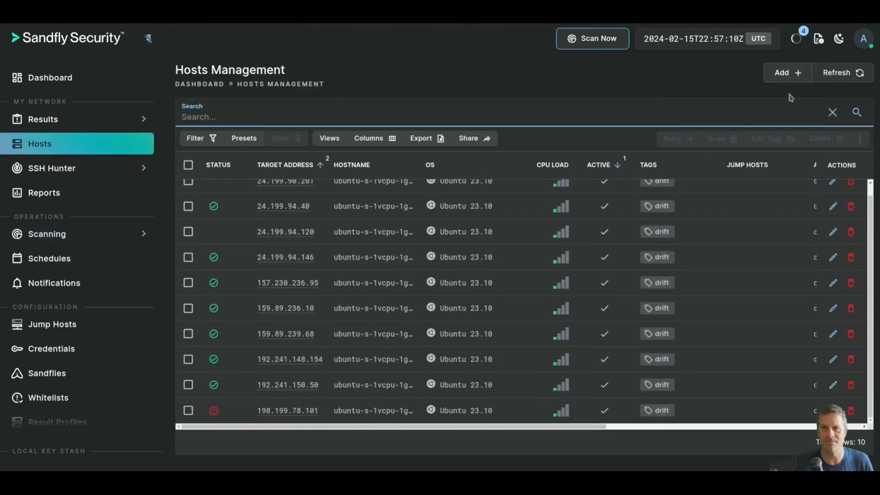
mouse_move(446, 308)
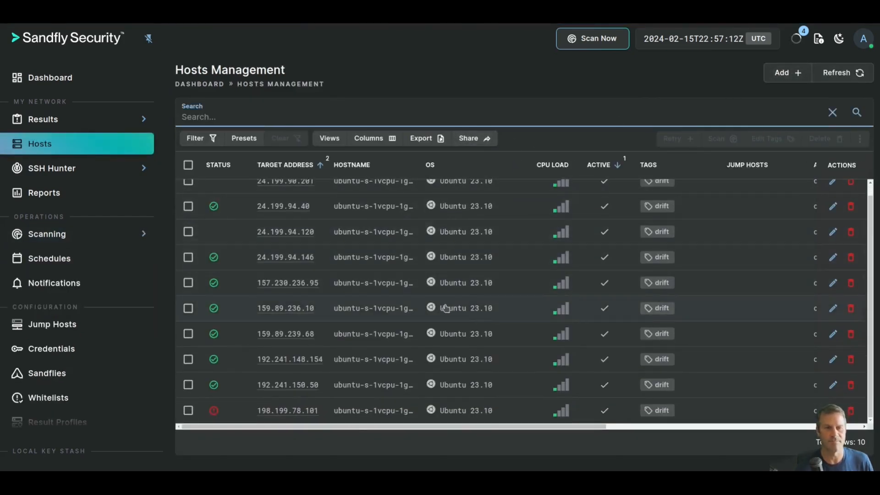
left_click(837, 73)
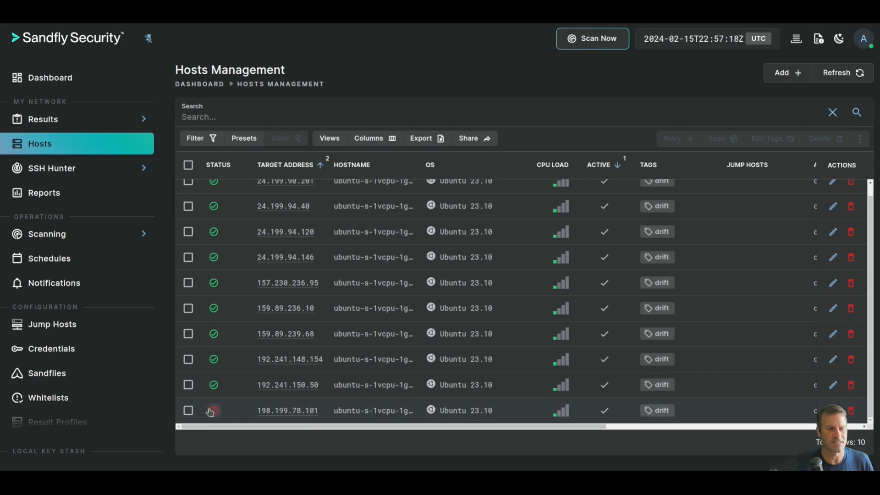
left_click(287, 411)
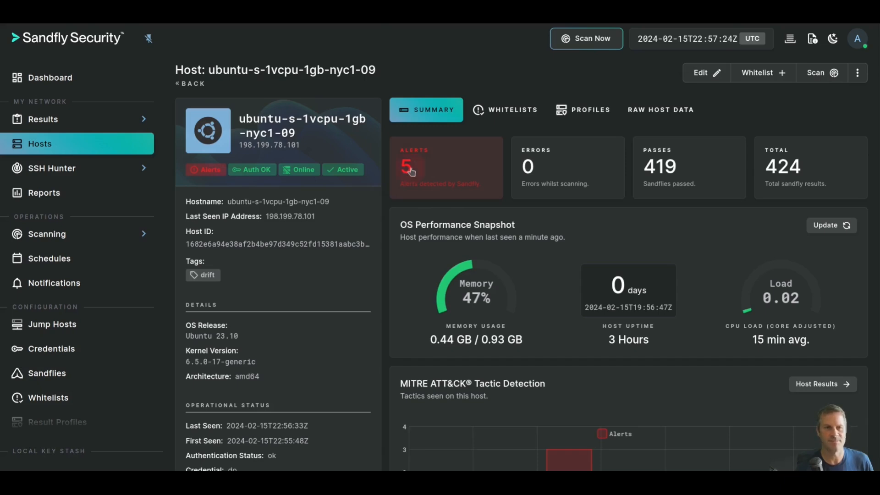
List nyc1-09's five alerts and view the recon_process_list_all result for process 't'
left_click(447, 167)
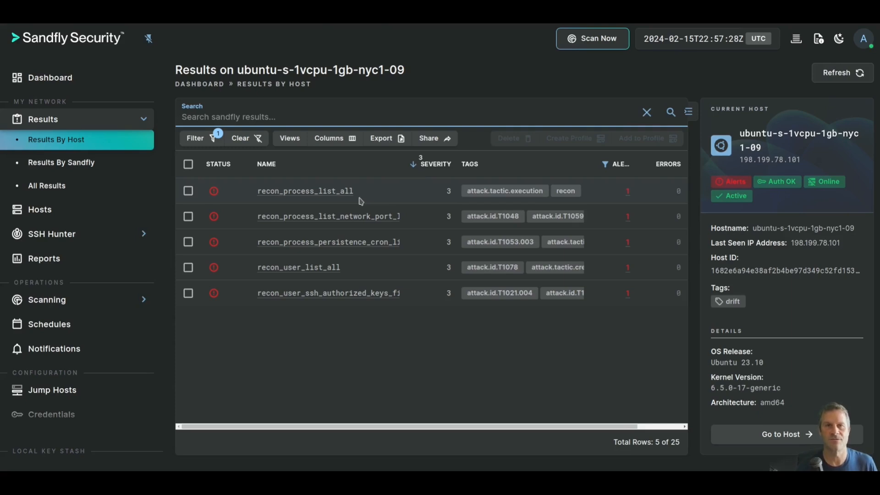
mouse_move(306, 191)
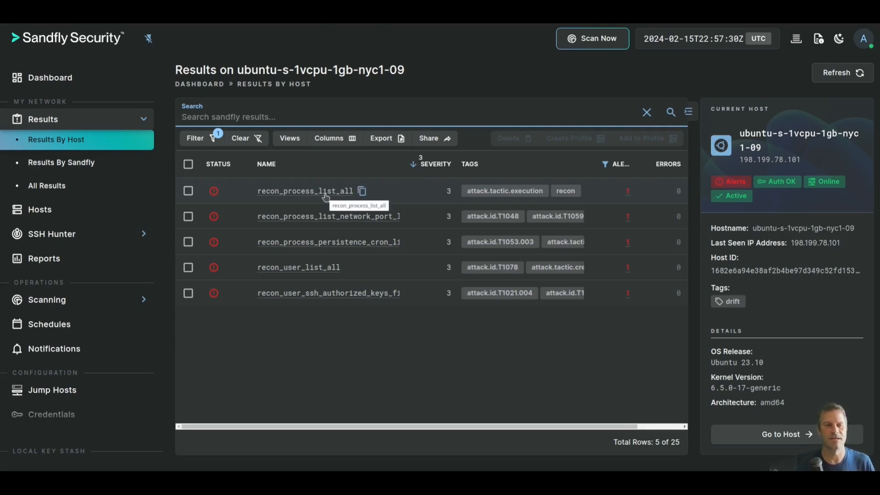
left_click(305, 191)
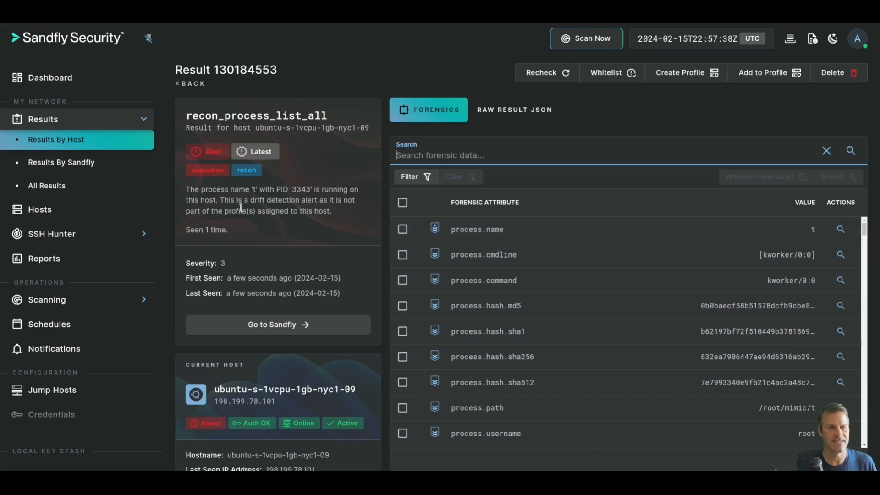
mouse_move(391, 232)
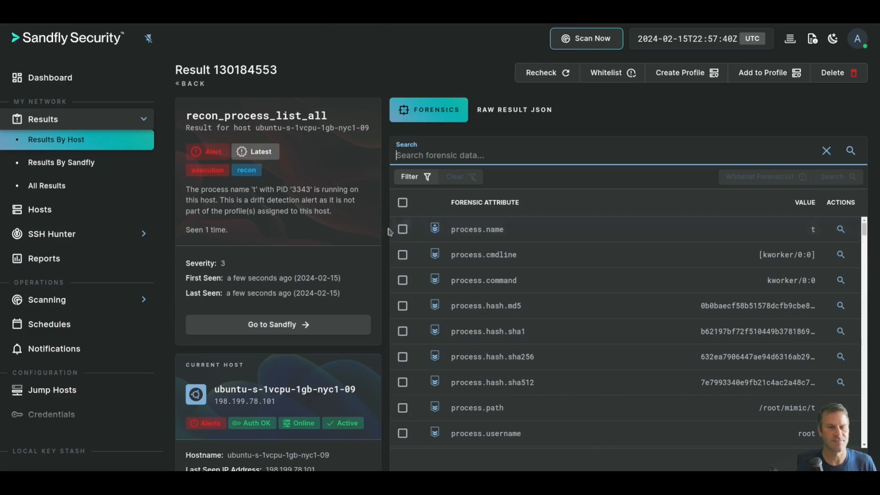
mouse_move(581, 284)
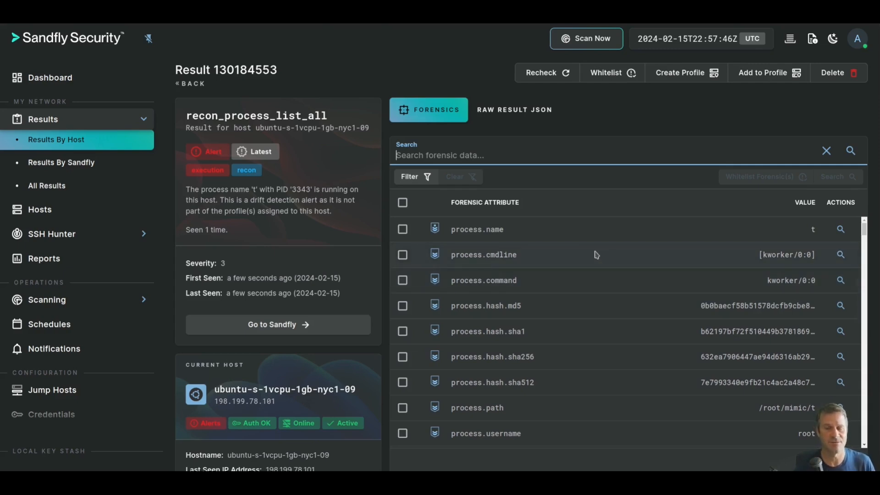
mouse_move(759, 261)
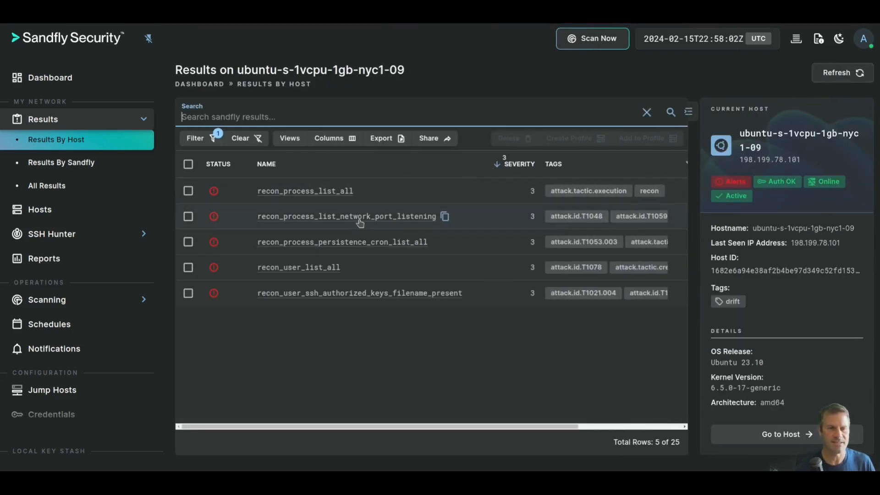
View recon_process_list_network_port_listening results showing process 't' as the only alert
left_click(346, 216)
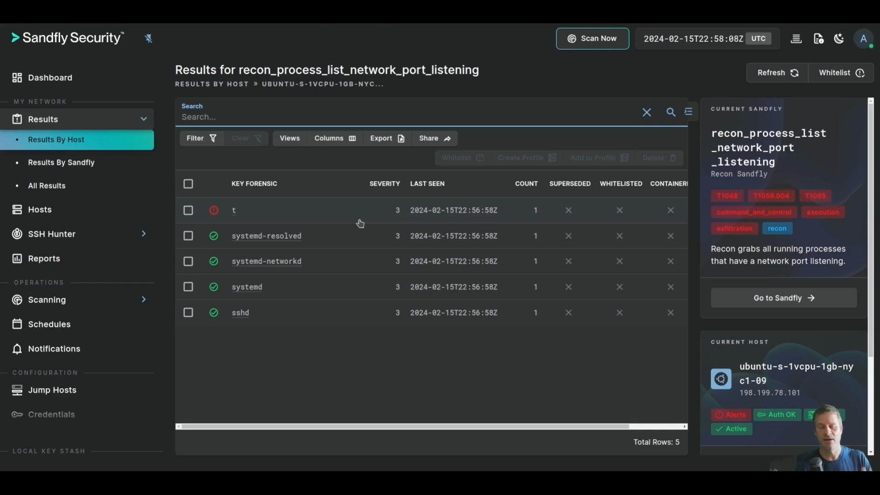
mouse_move(345, 232)
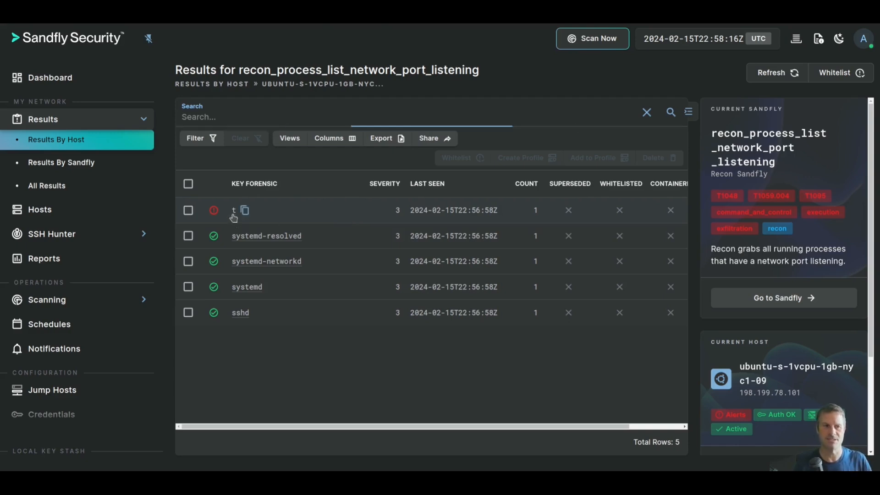
Inspect process 't' raw JSON showing root listening on TCP port 31337, then return to the alert list
left_click(233, 210)
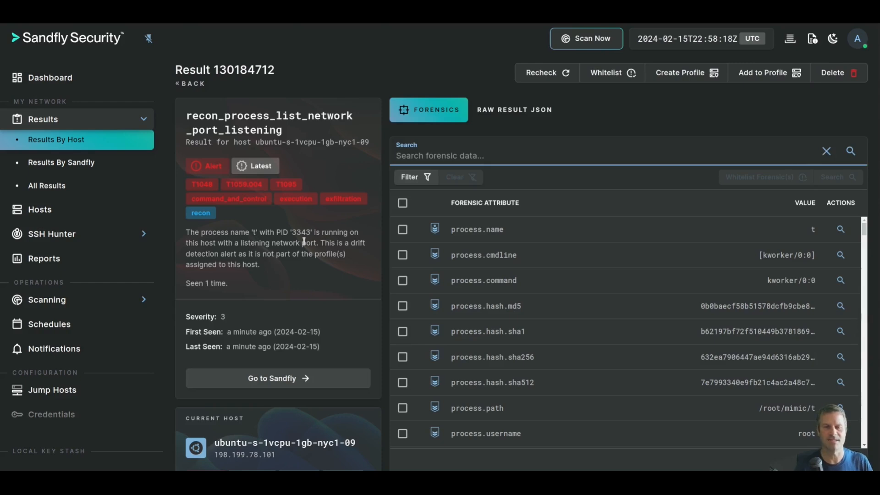
mouse_move(513, 109)
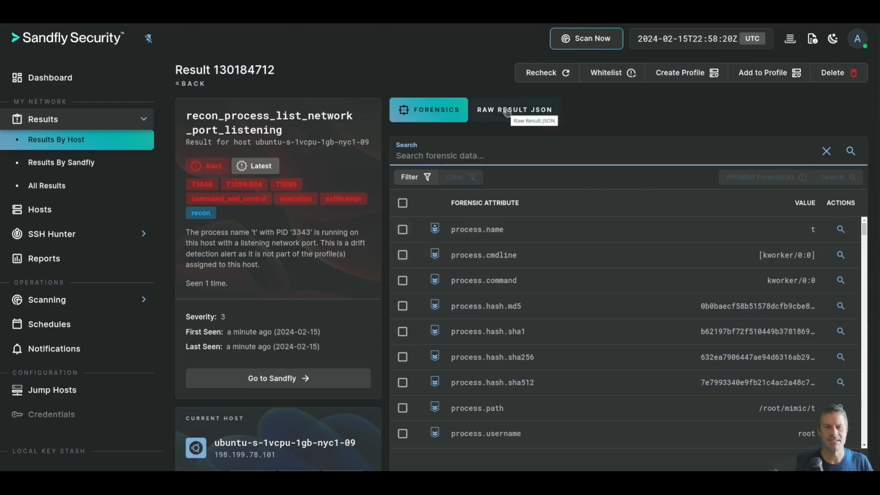
left_click(513, 109)
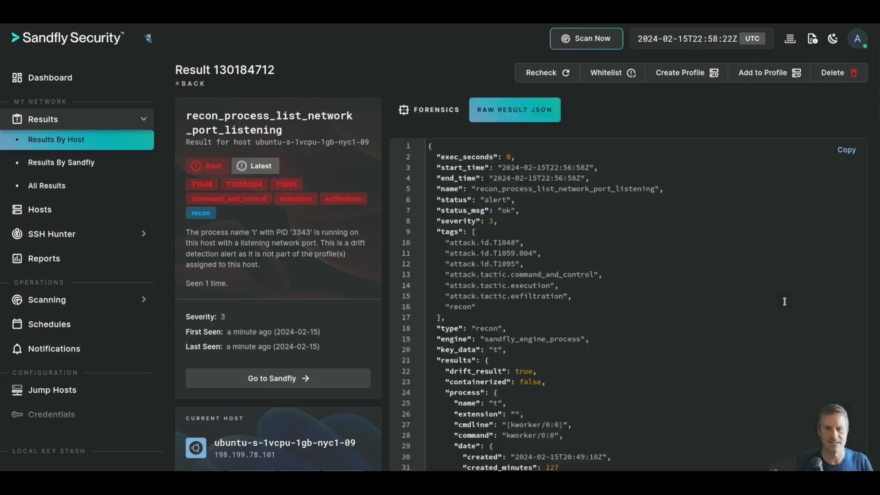
scroll("down", 3)
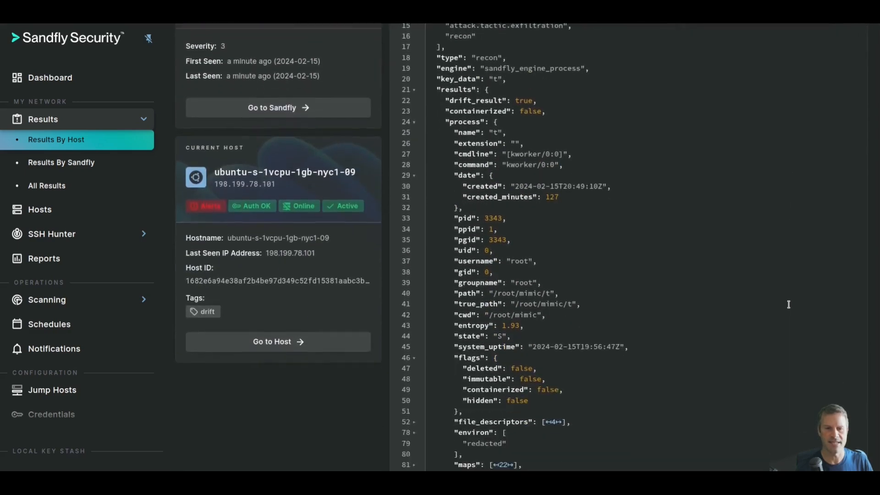
scroll("down", 3)
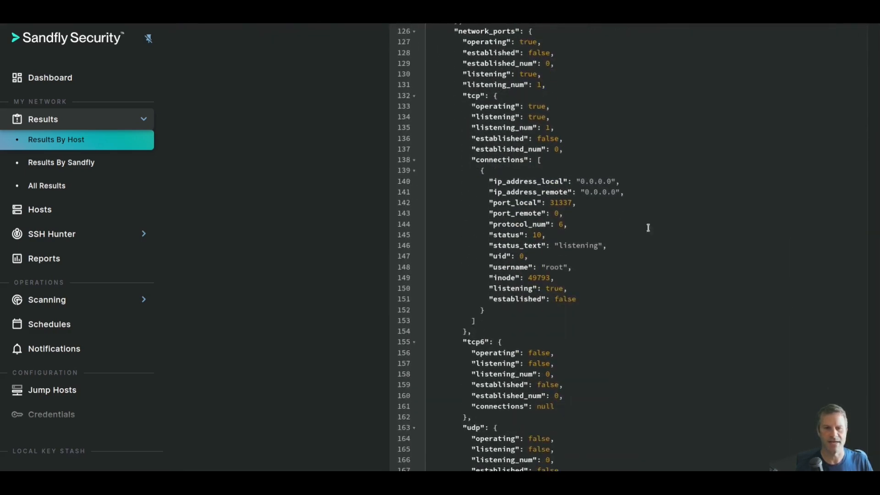
double_click(560, 203)
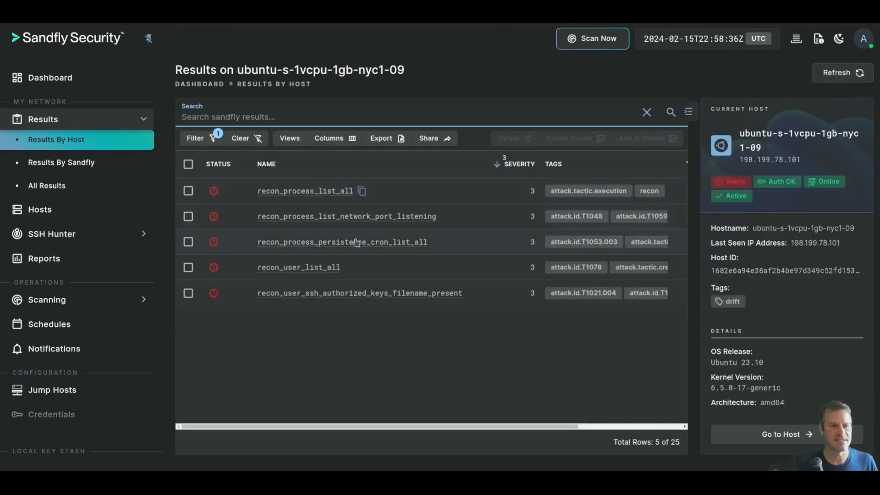
left_click(342, 242)
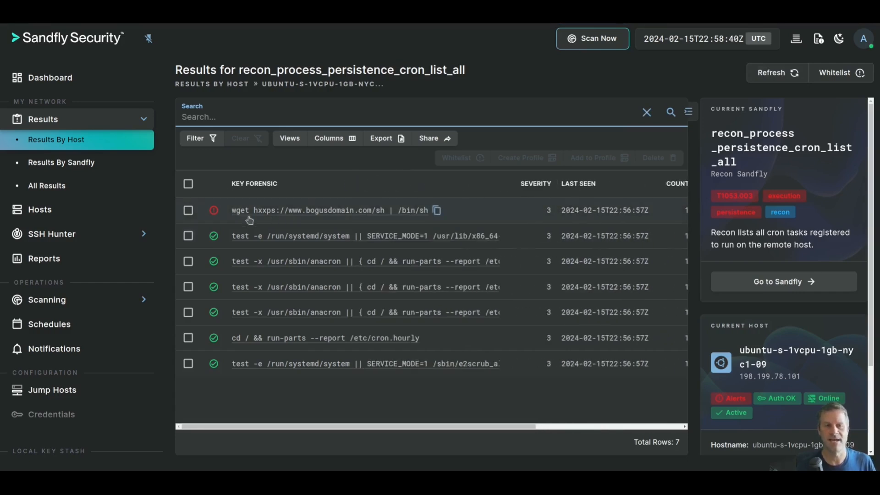
mouse_move(314, 226)
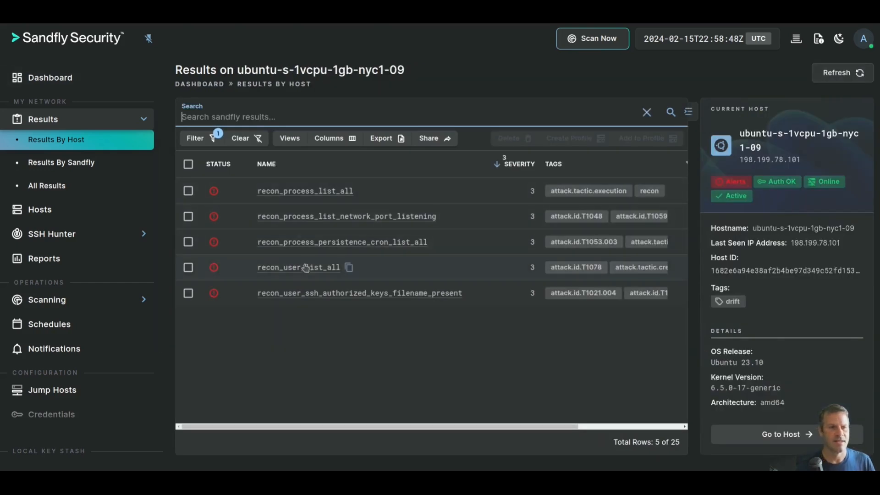
left_click(298, 267)
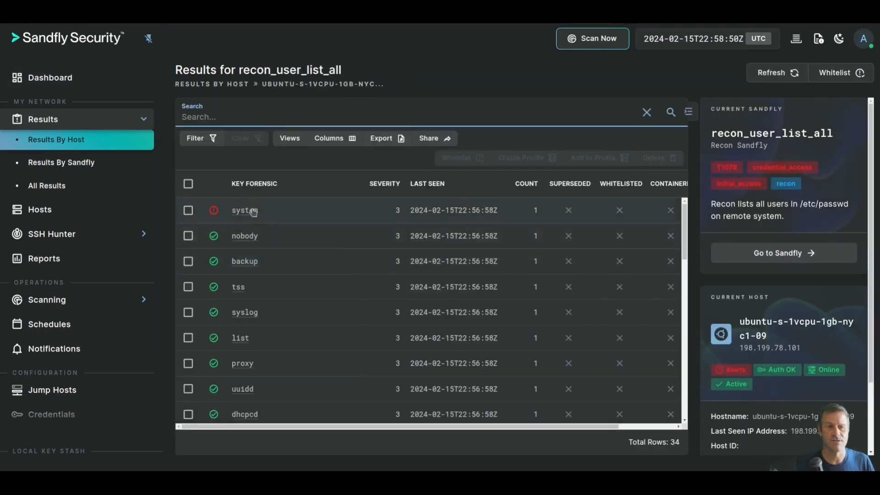
left_click(244, 210)
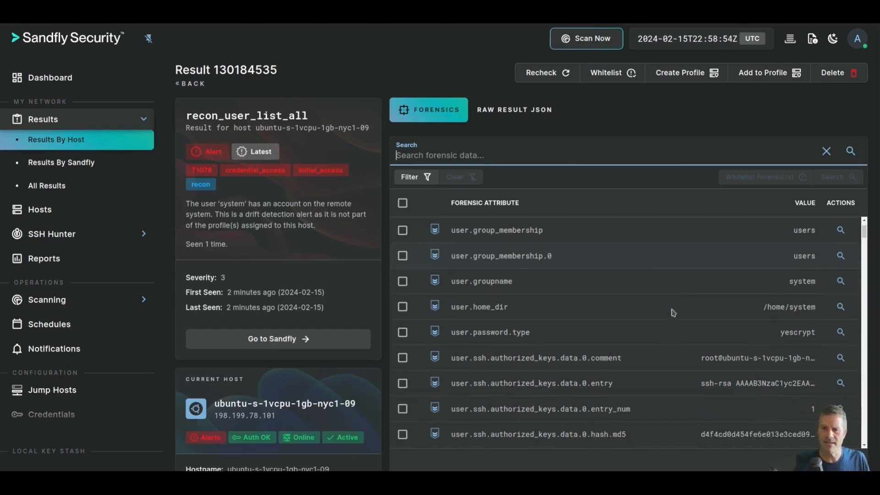
scroll("down", 3)
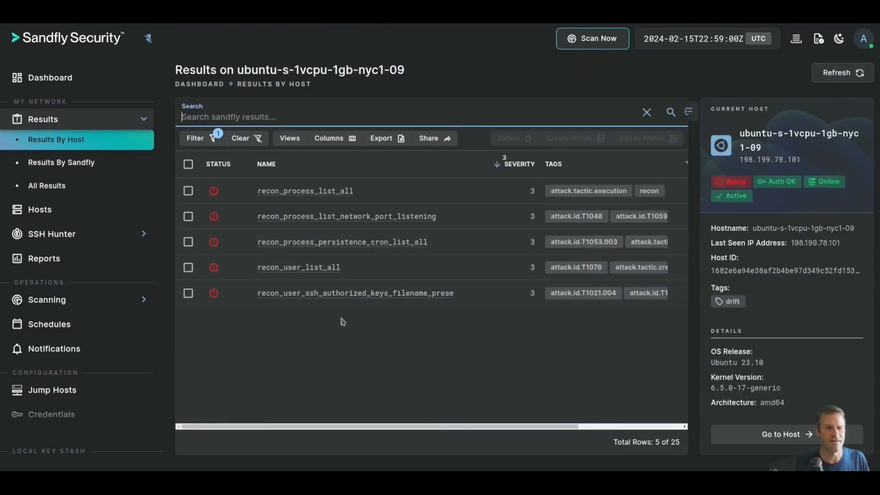
Review the SSH authorized_keys alert flagging user 'system' while root passed
left_click(355, 293)
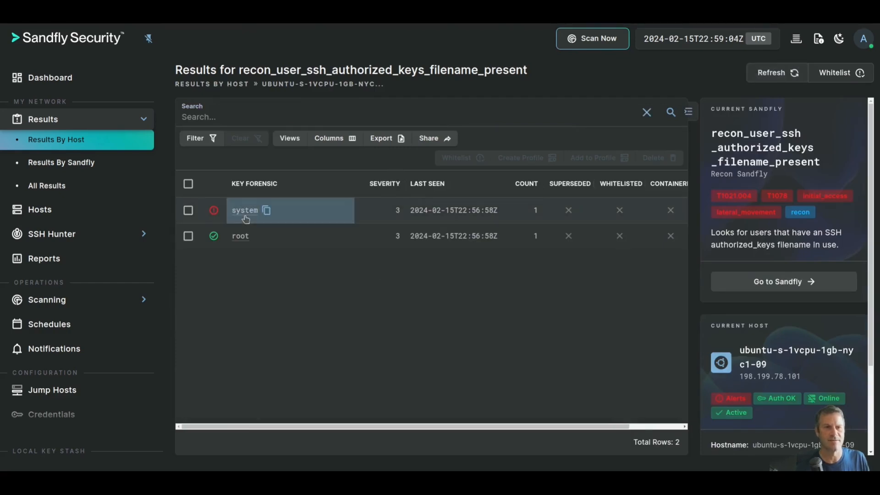
left_click(244, 210)
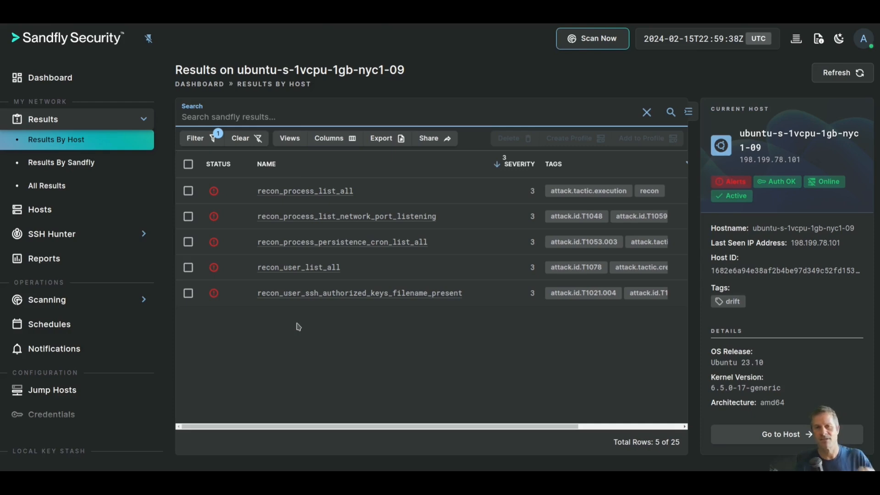
mouse_move(302, 328)
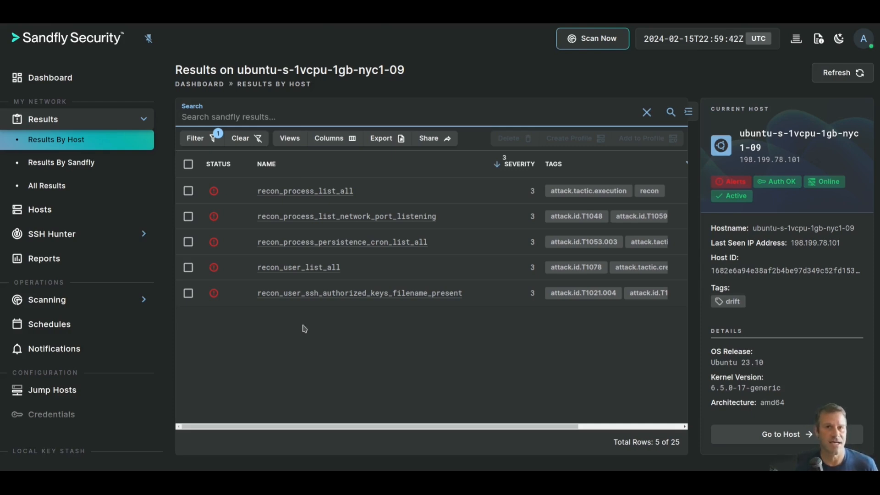
mouse_move(378, 331)
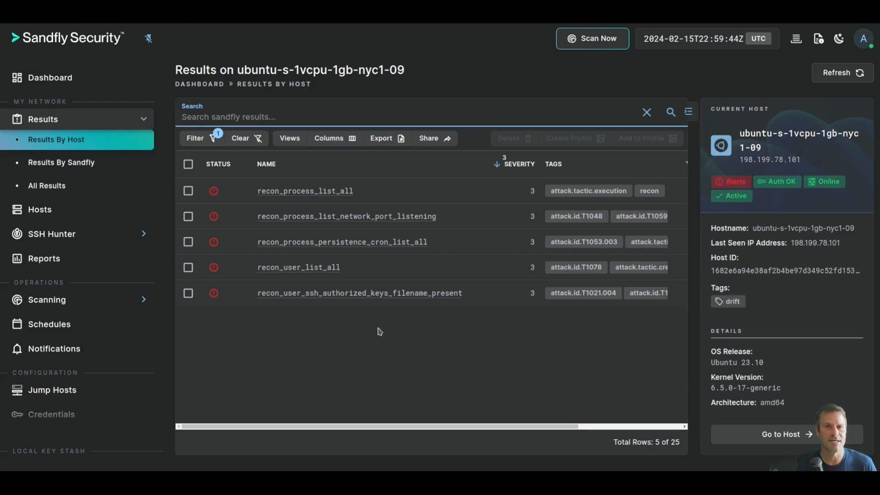
mouse_move(382, 333)
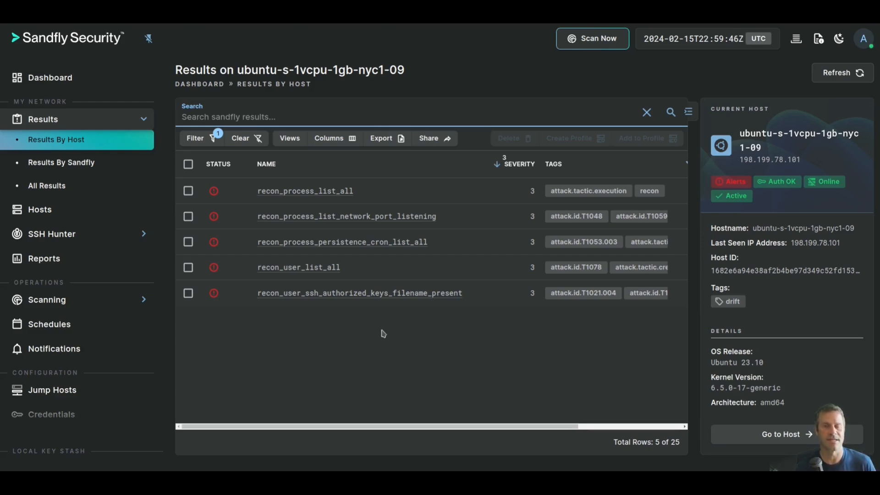
mouse_move(401, 339)
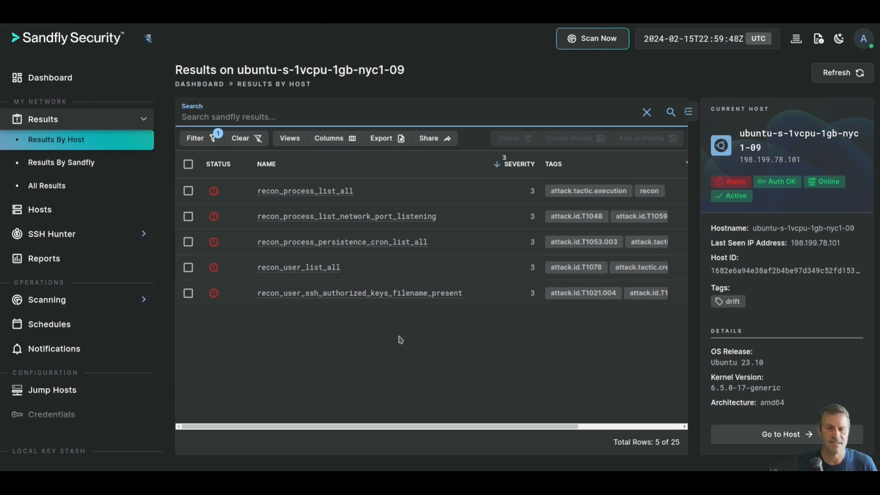
mouse_move(398, 329)
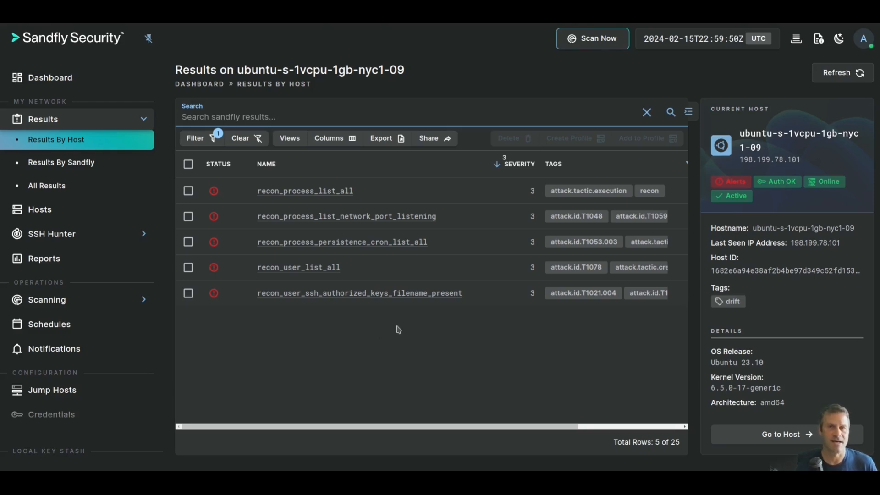
mouse_move(569, 342)
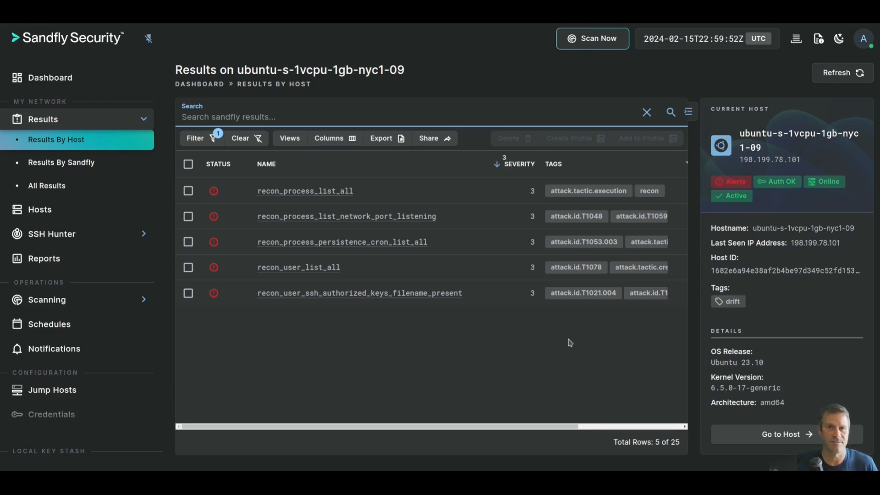
mouse_move(608, 344)
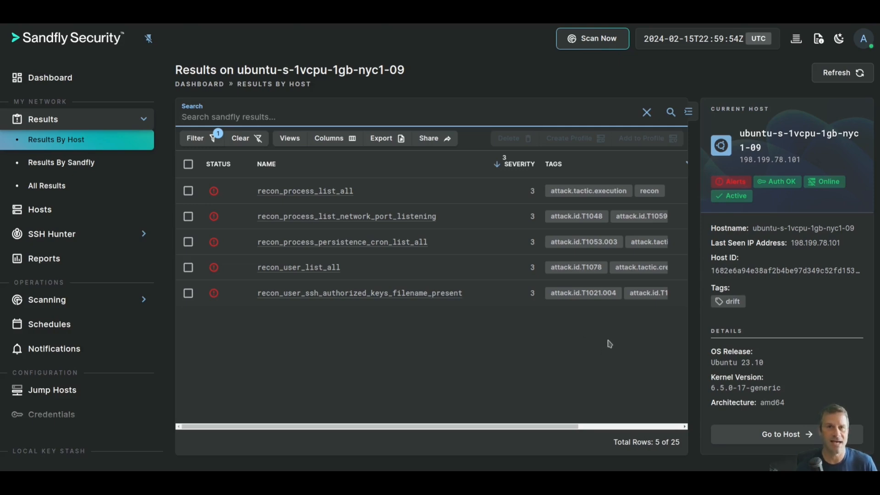
mouse_move(613, 333)
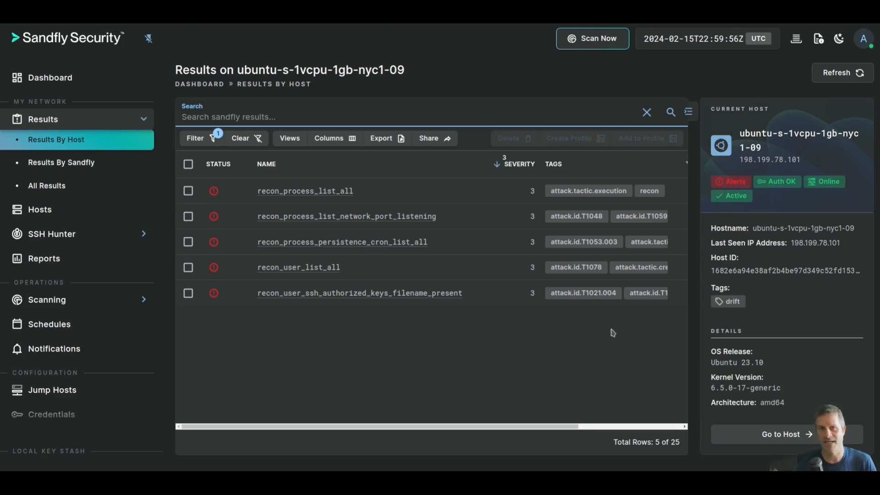
mouse_move(605, 358)
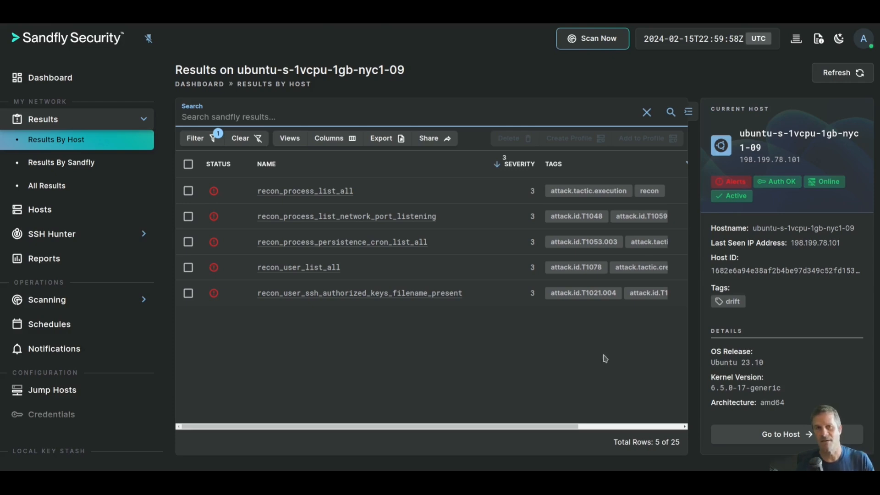
mouse_move(606, 359)
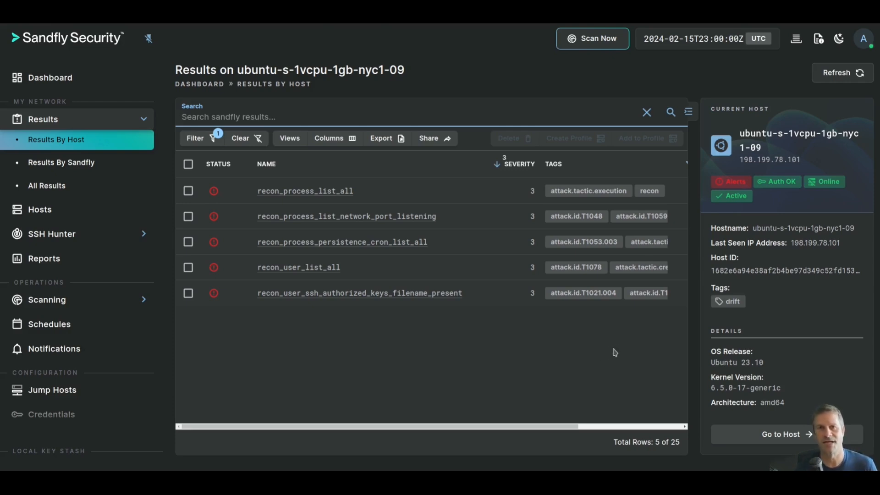